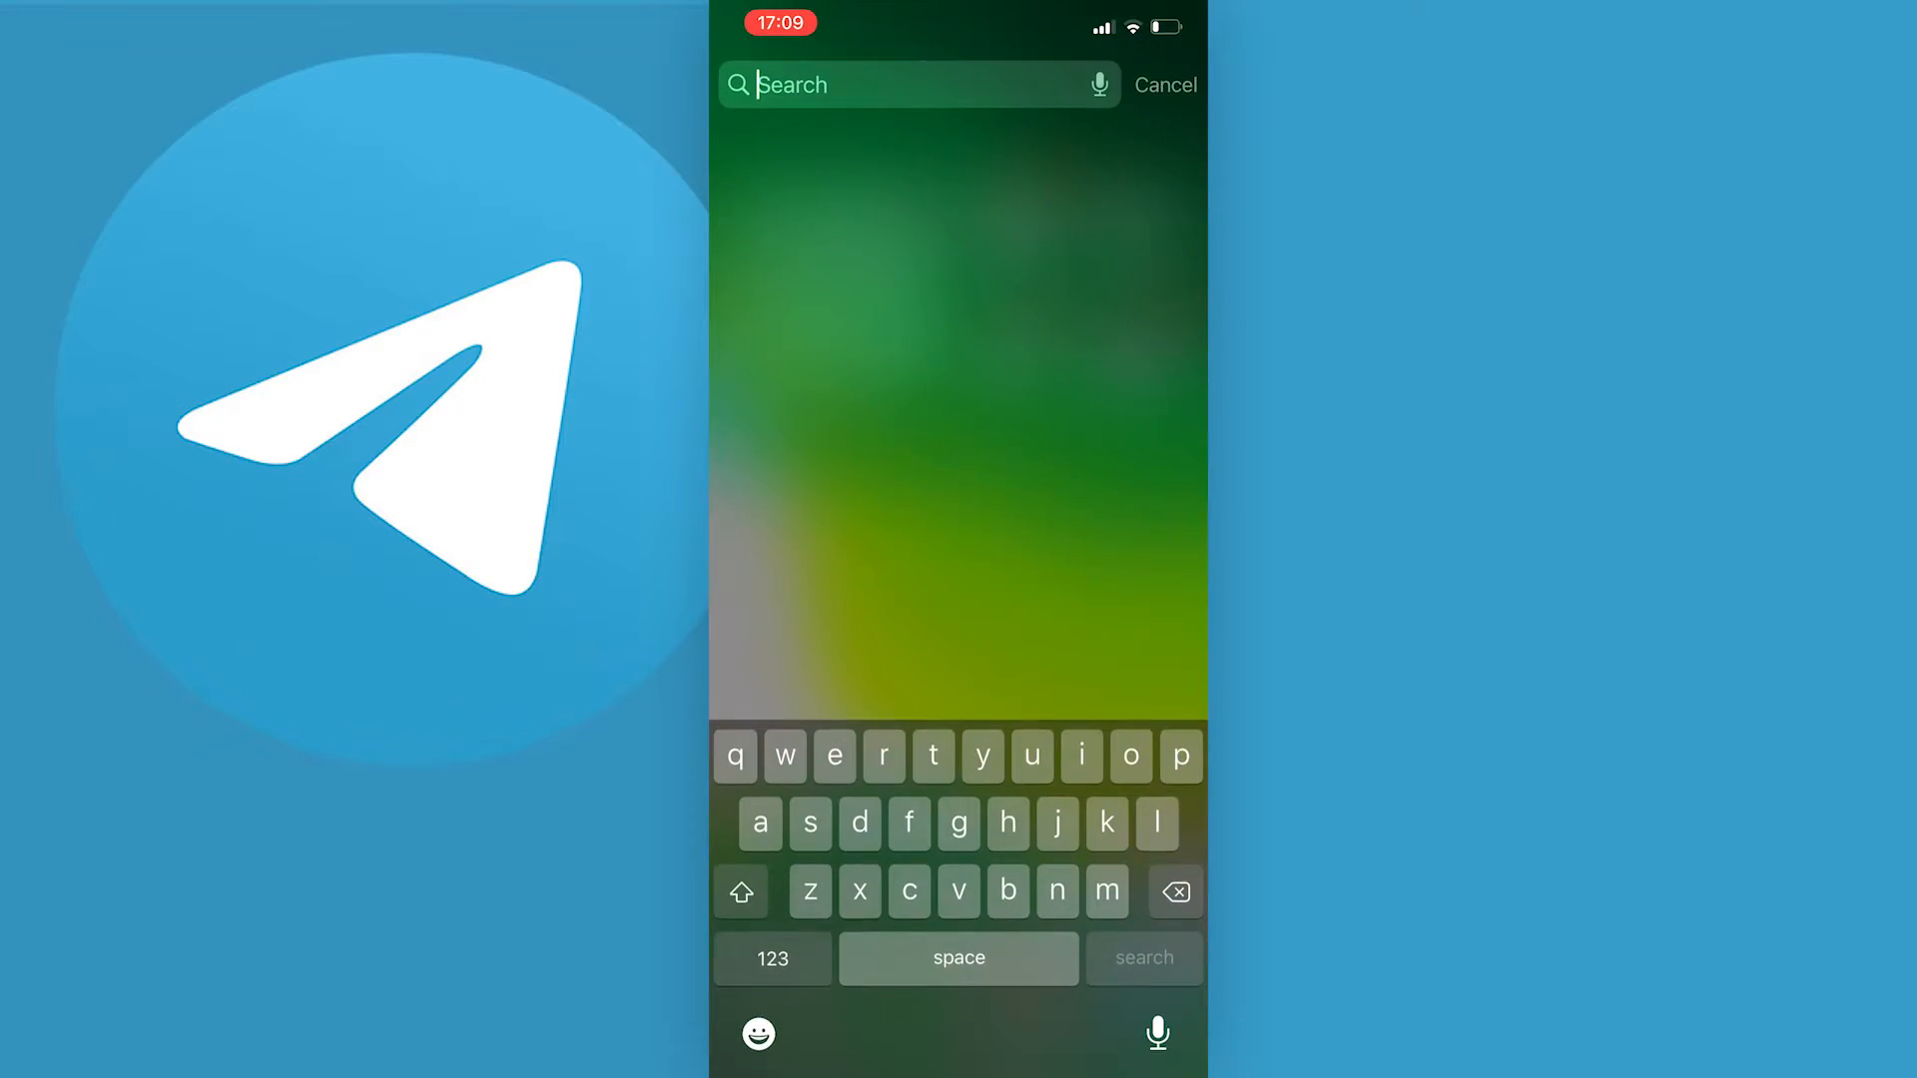
Step: Search 'telegram' in Spotlight and launch the Telegram app from the results
type("telegram")
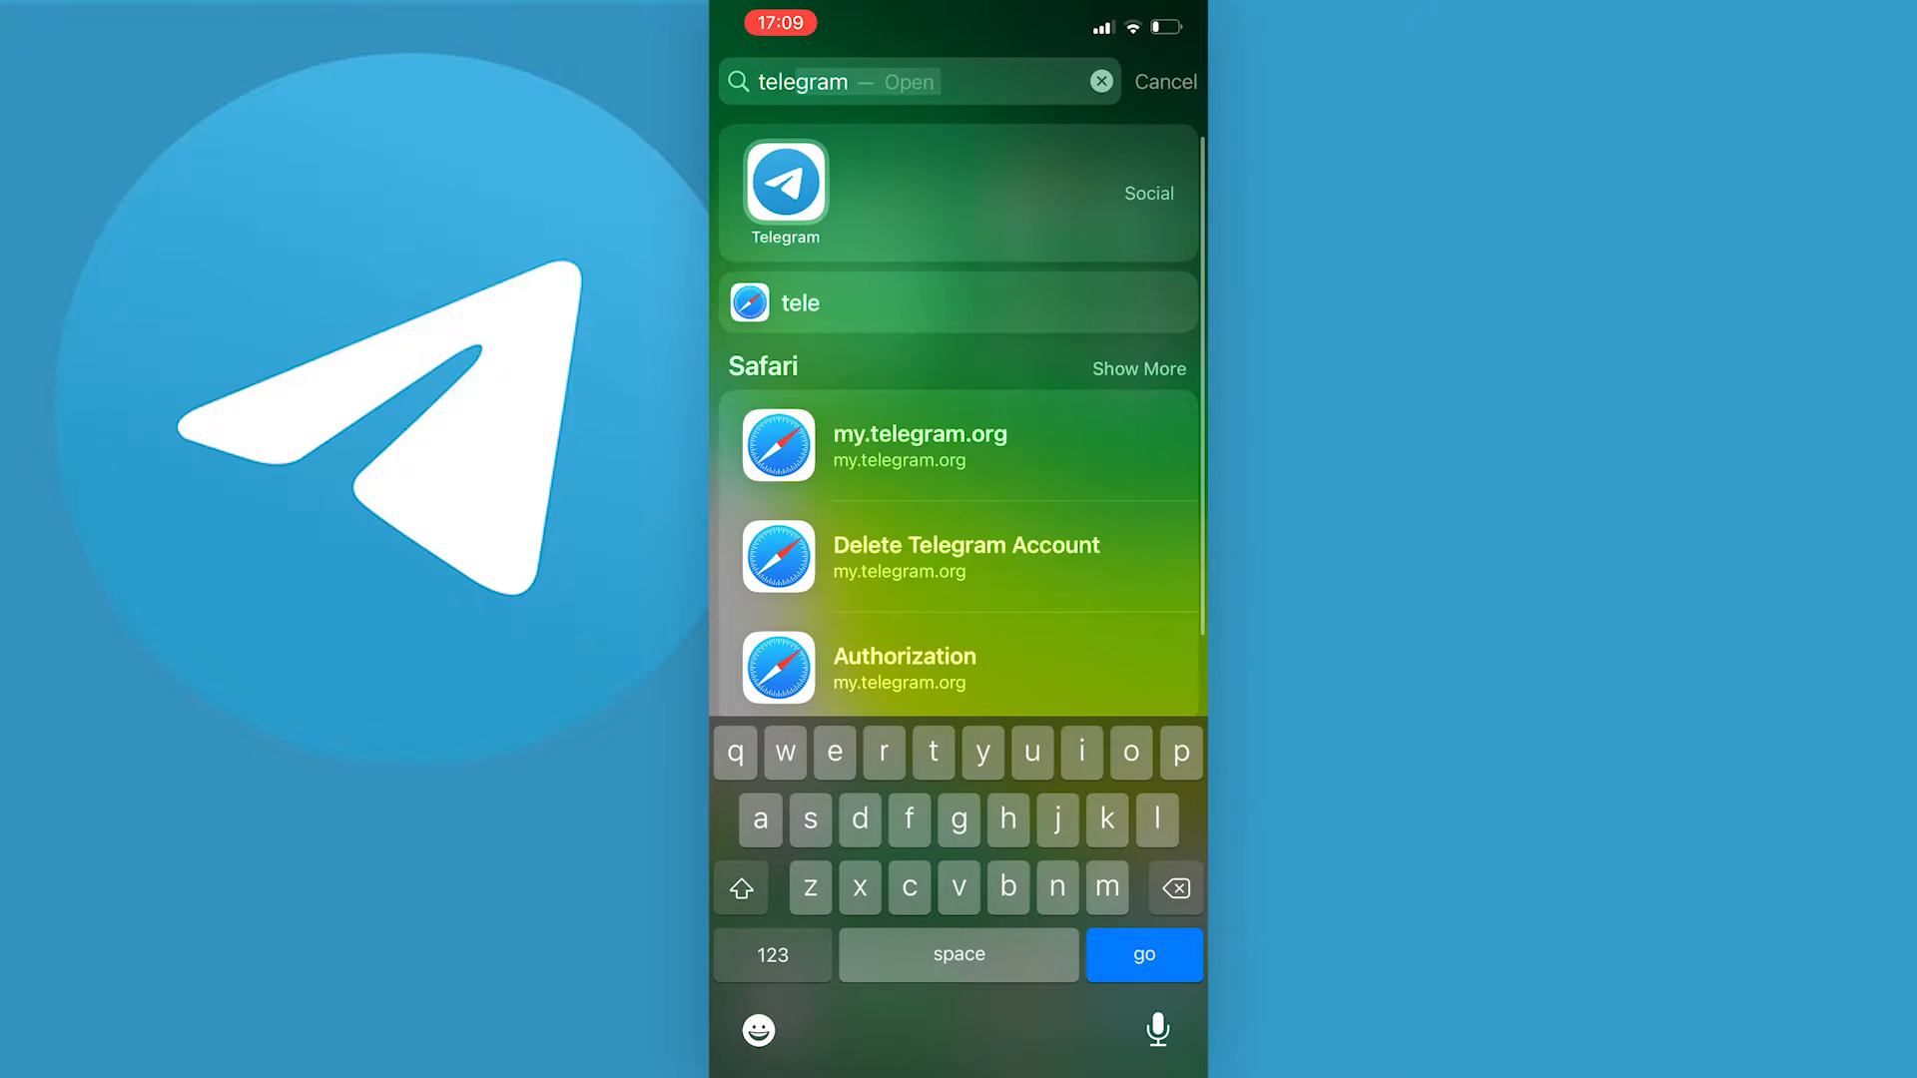
left_click(785, 191)
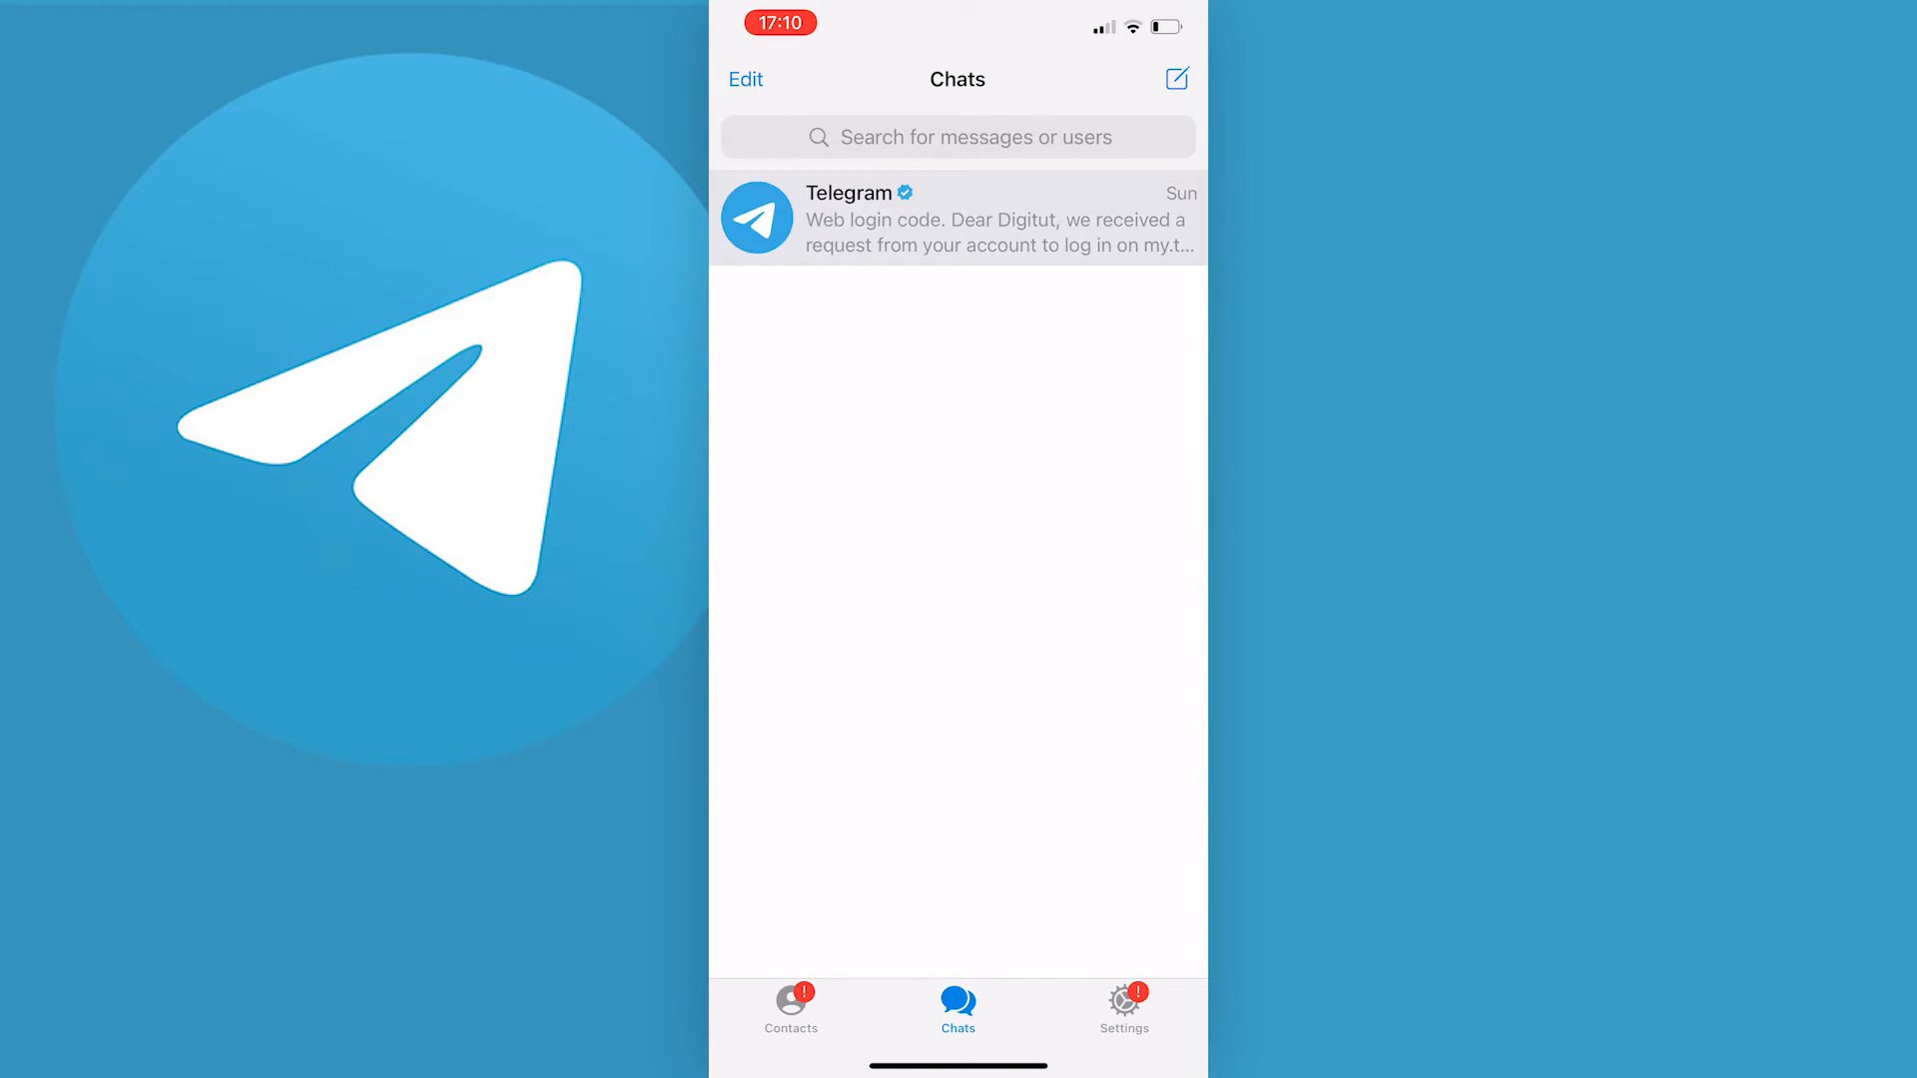
Step: In the Telegram chat, draft the word 'Tutorial' and format it as monospace
left_click(957, 218)
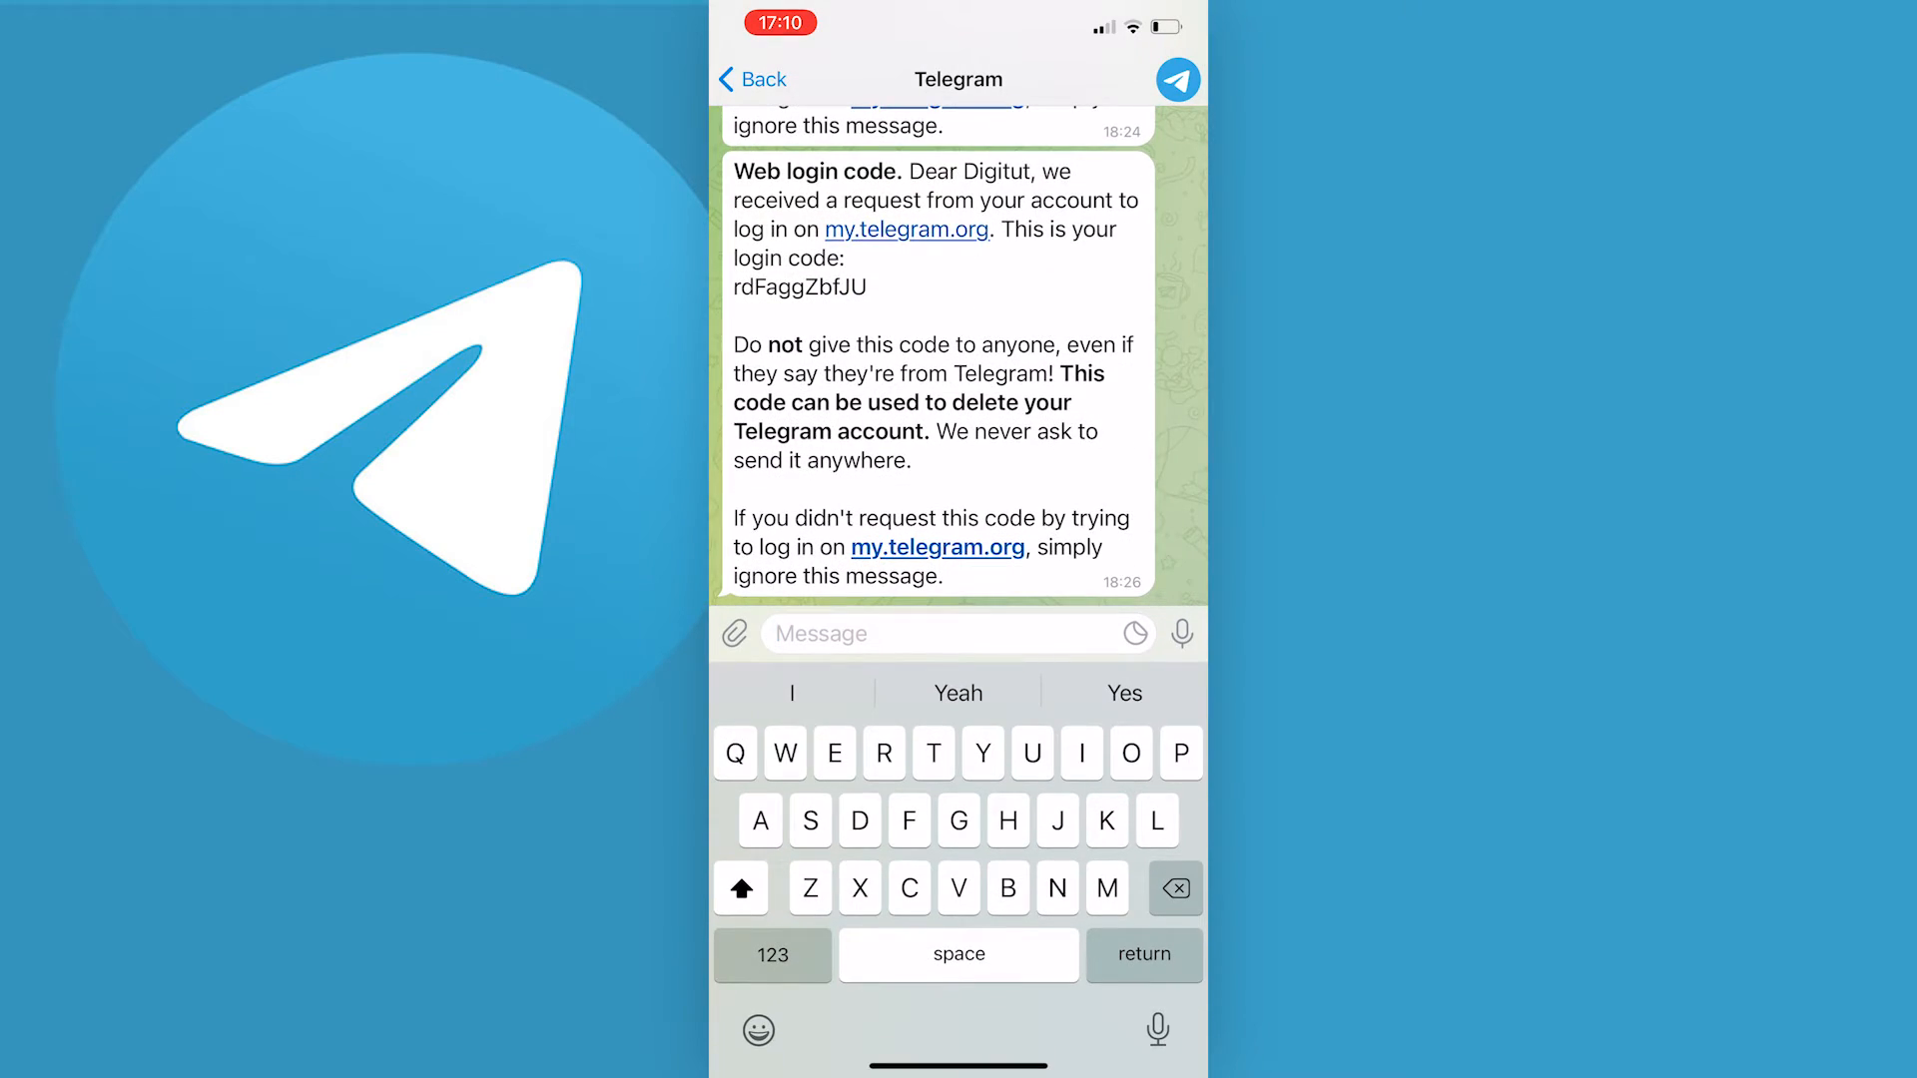
type("Tutor")
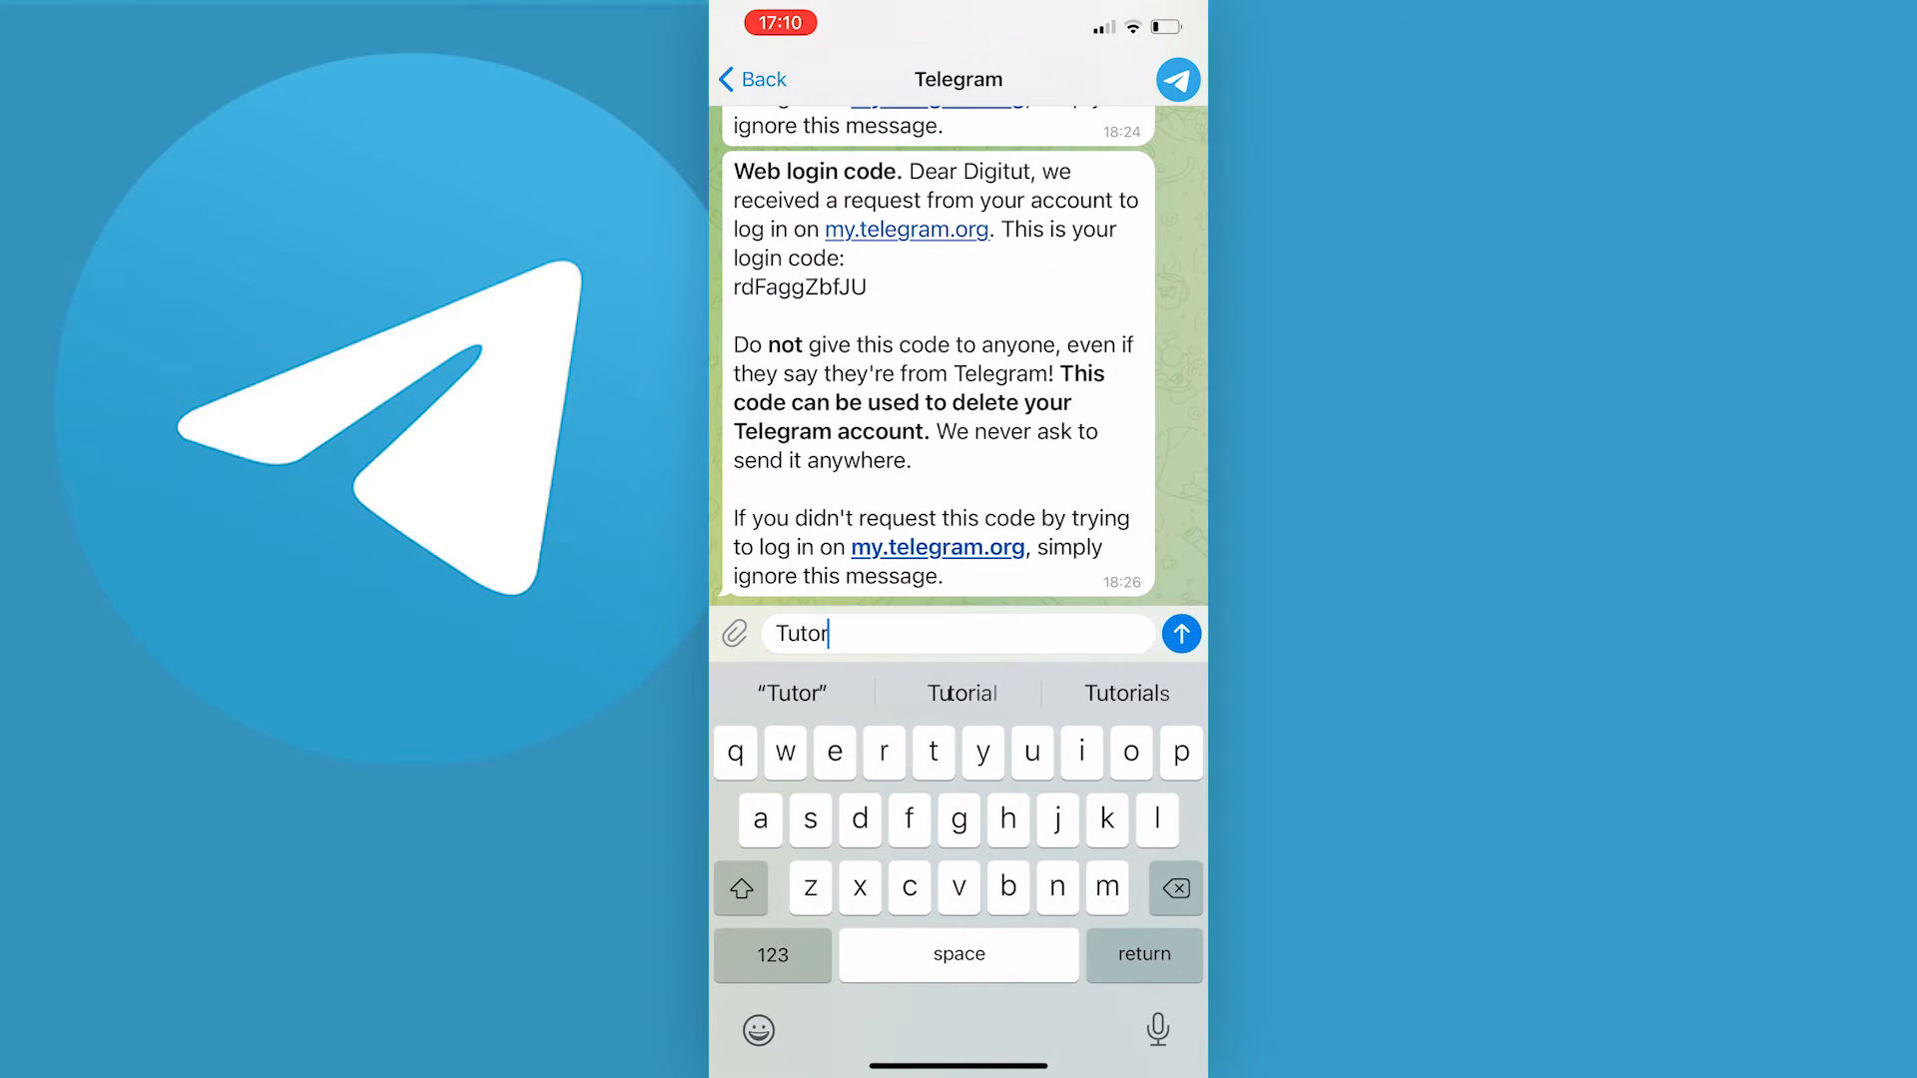
double_click(813, 635)
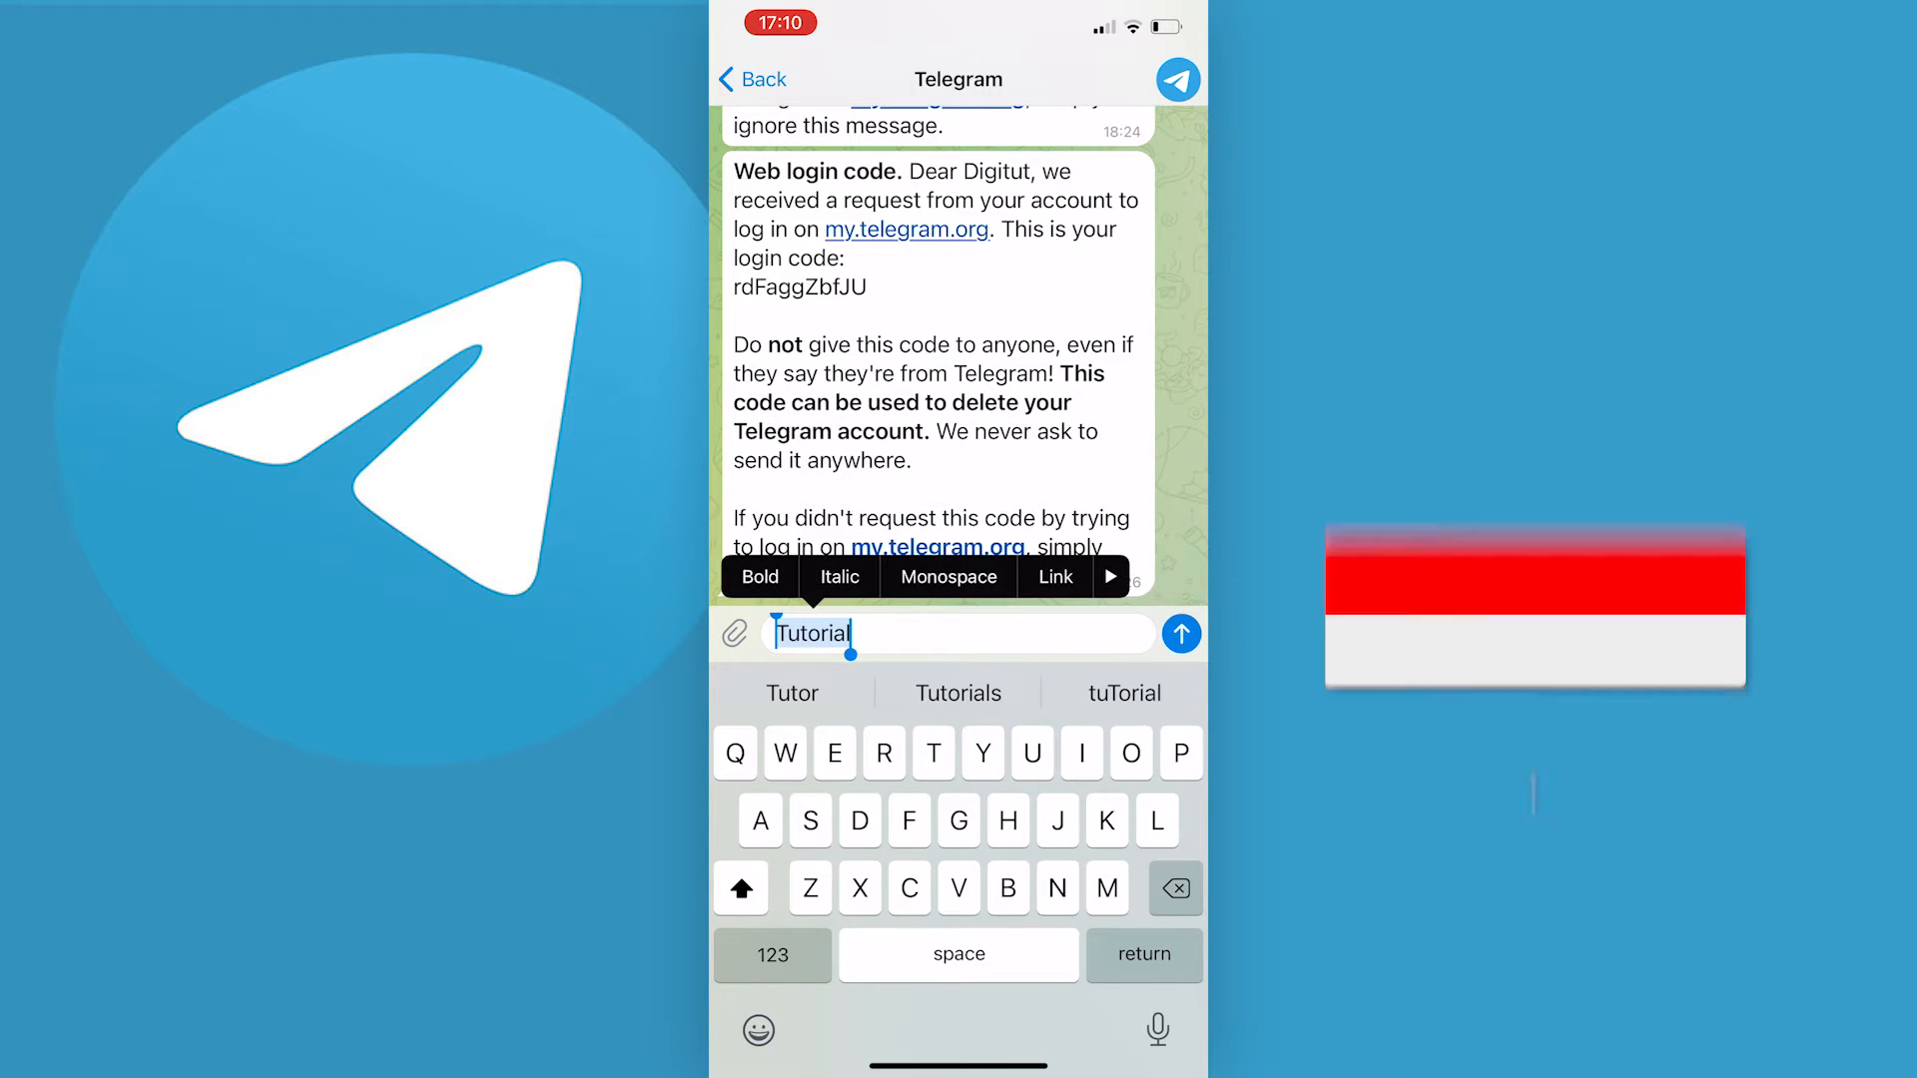
left_click(1109, 576)
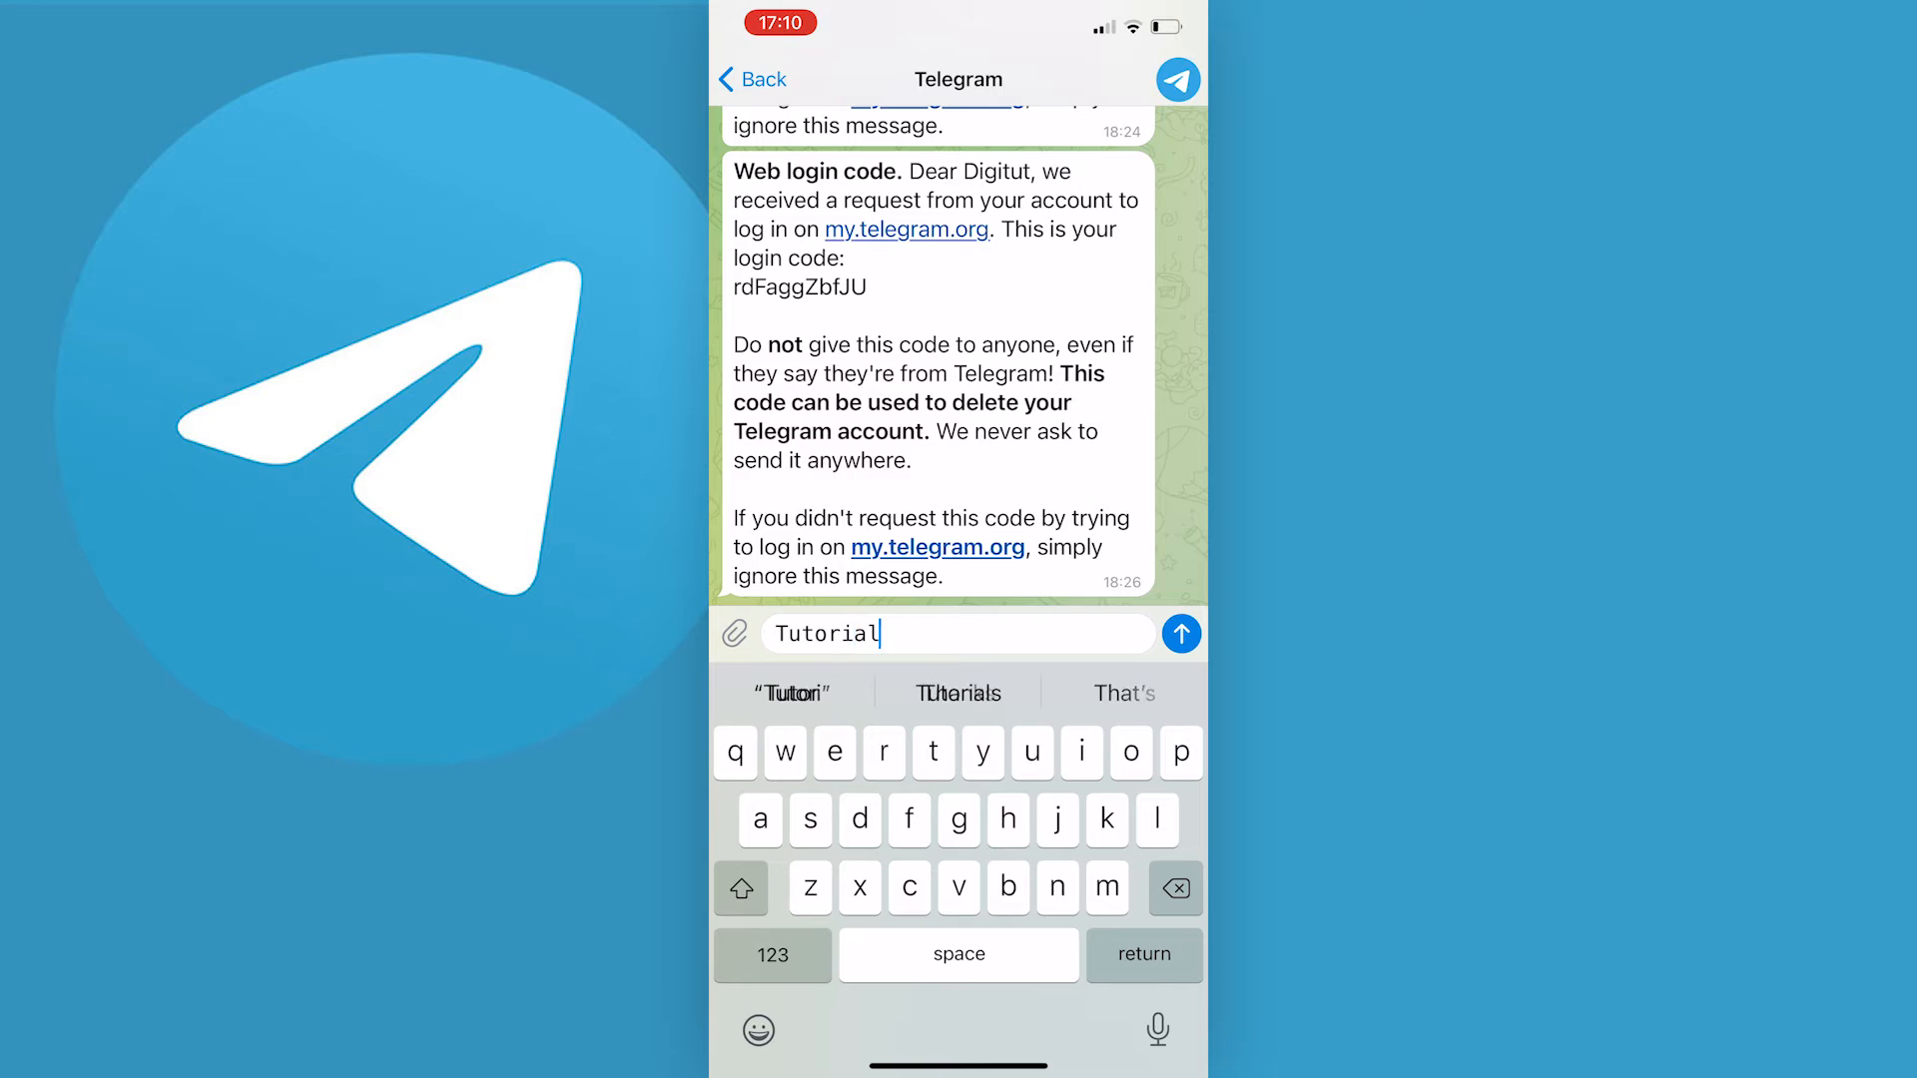
Step: Apply strikethrough to the drafted 'Tutorial' and add an empty line below it
double_click(828, 633)
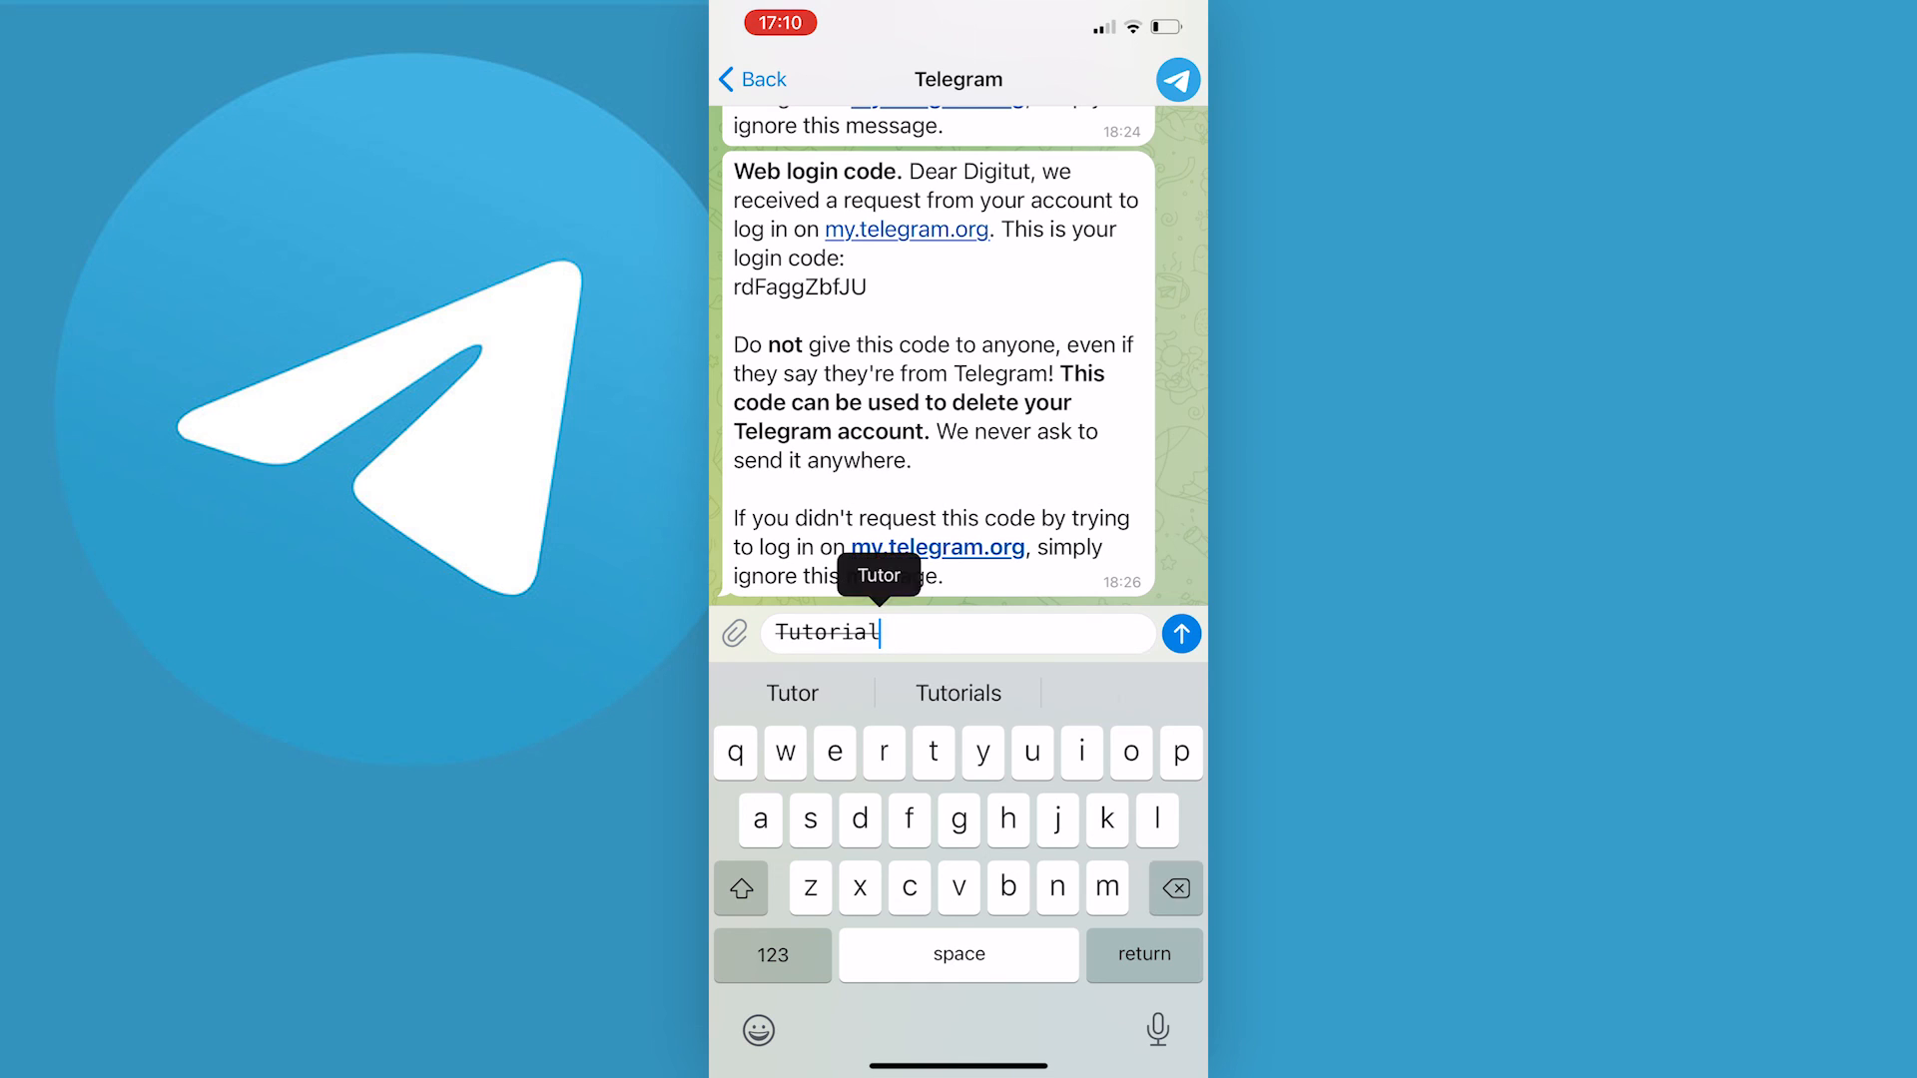
key("return")
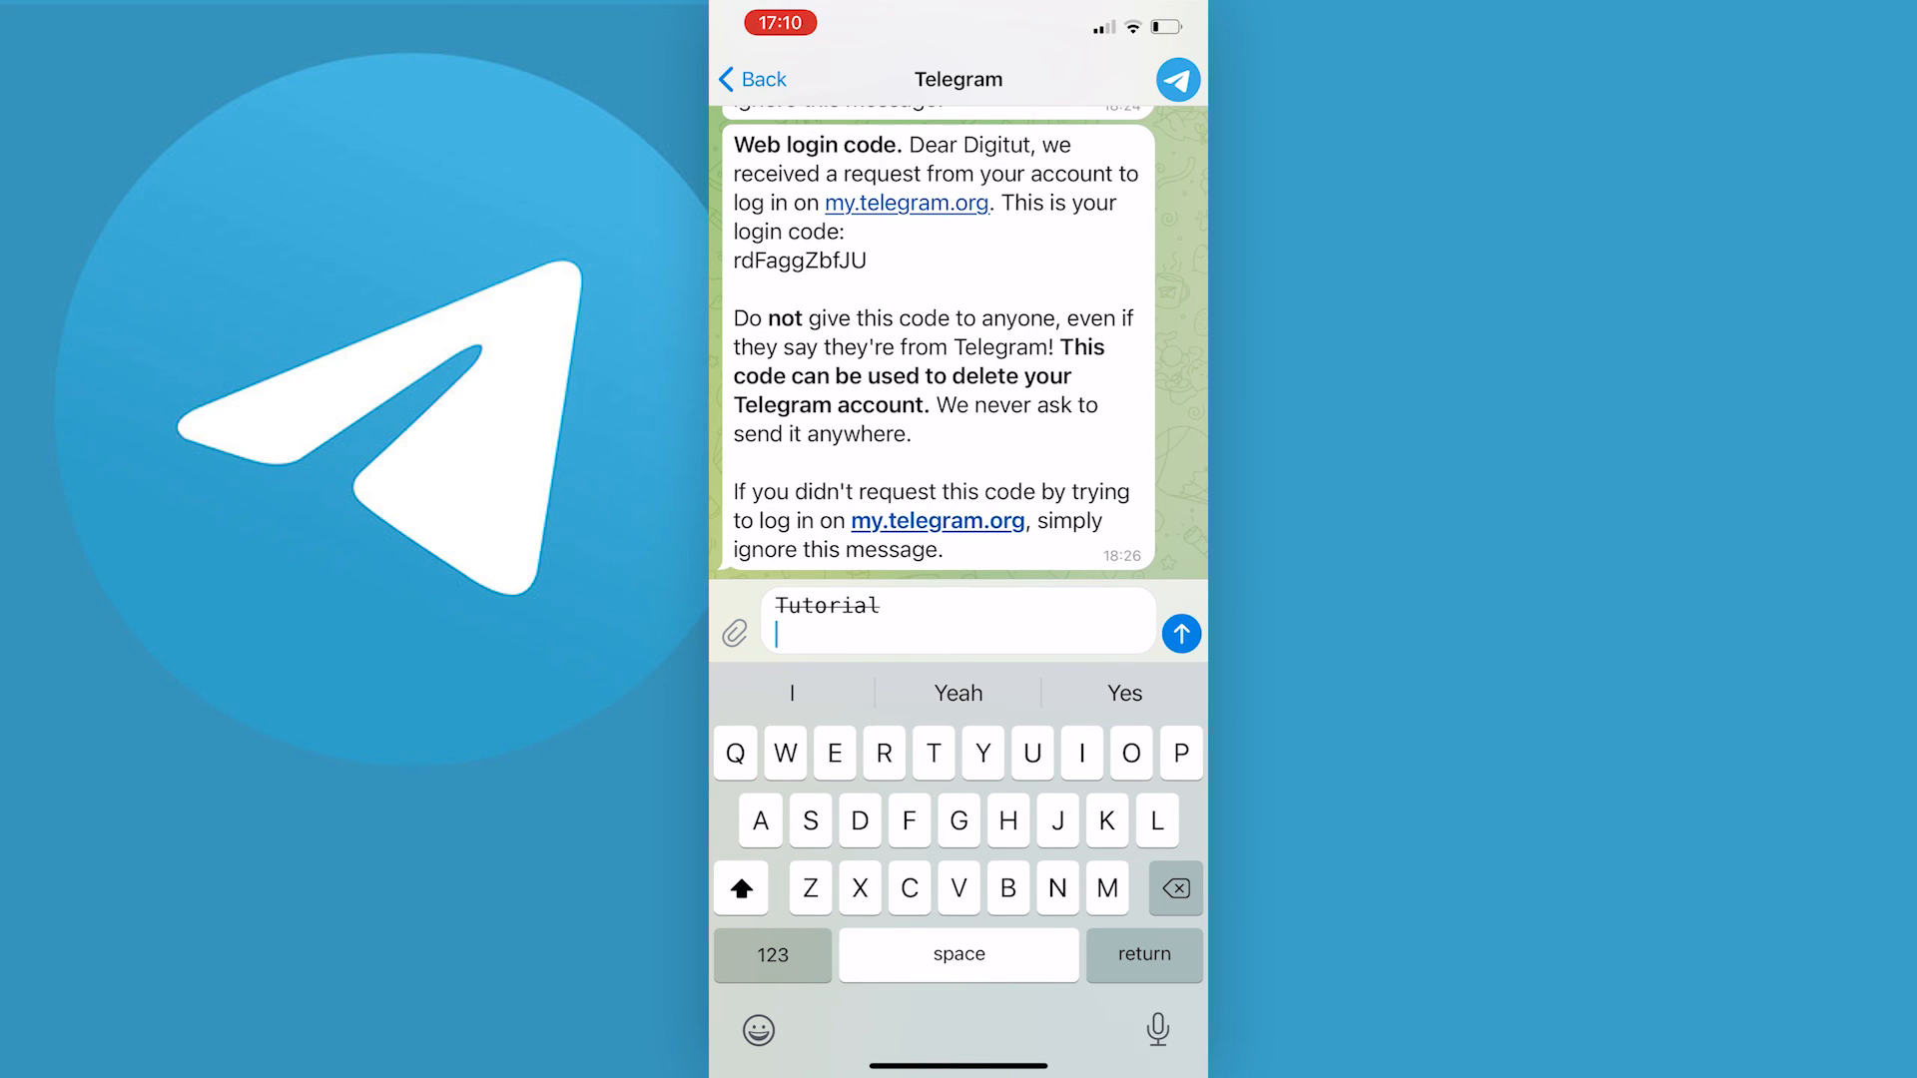